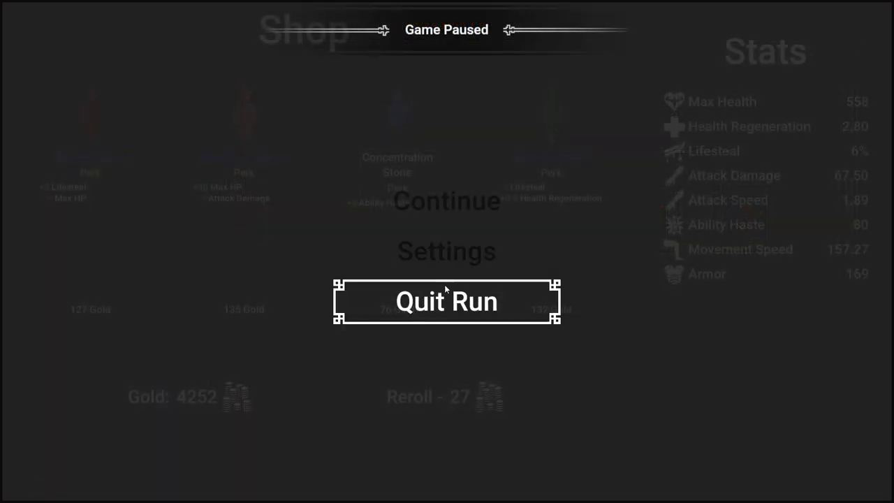
# Quit the paused run, then start the fight with Yaskeenya the Gluttonous.
pyautogui.click(446, 251)
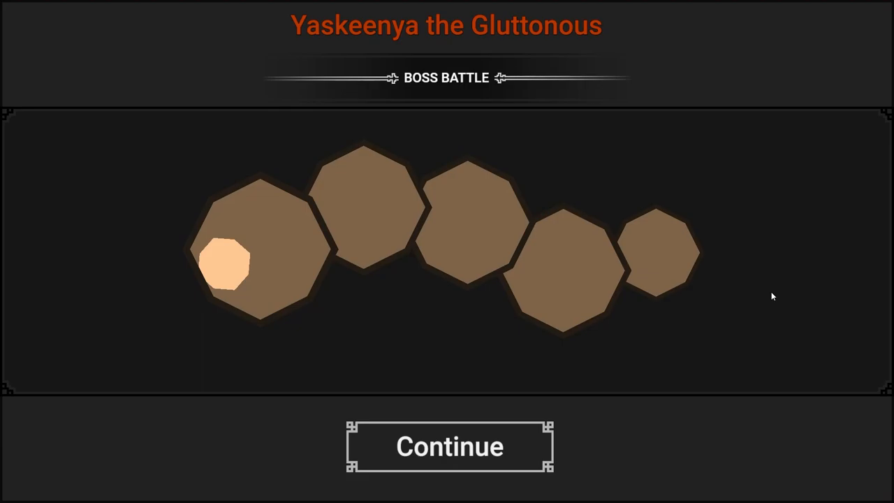
pyautogui.click(449, 446)
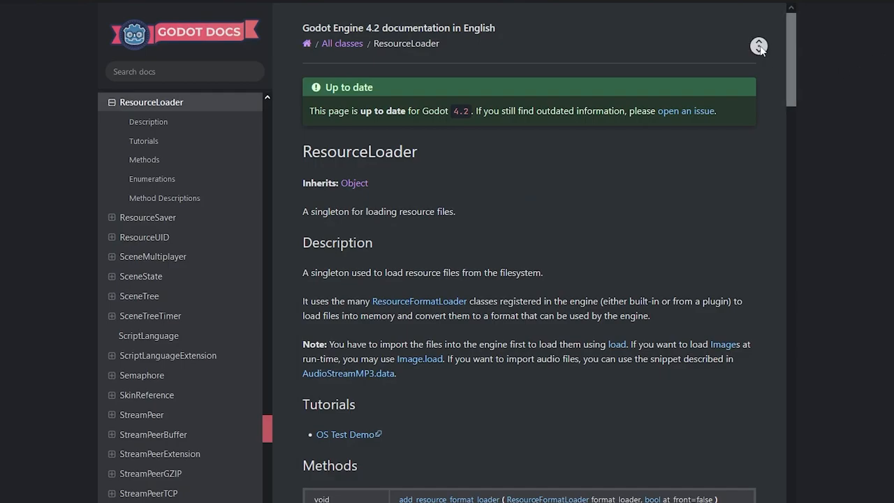
# Scroll the ResourceLoader reference past Description and Tutorials to the Methods and enumerations.
pyautogui.scroll(-3)
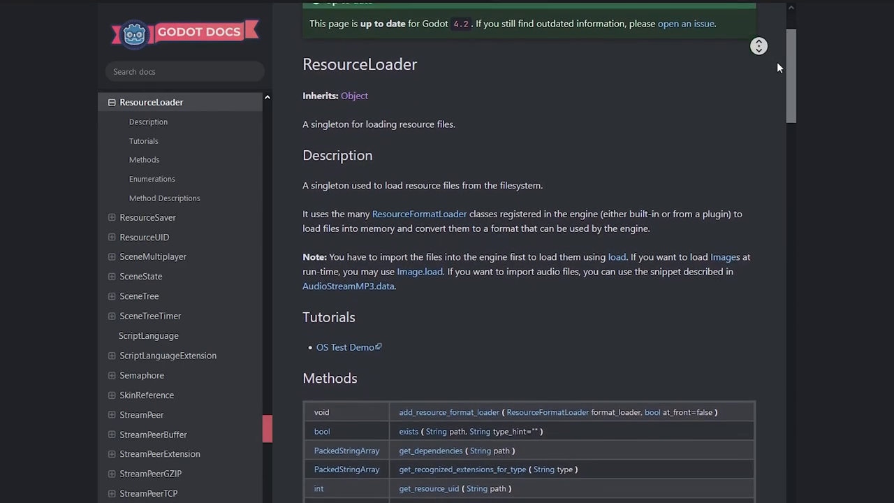
pyautogui.scroll(-3)
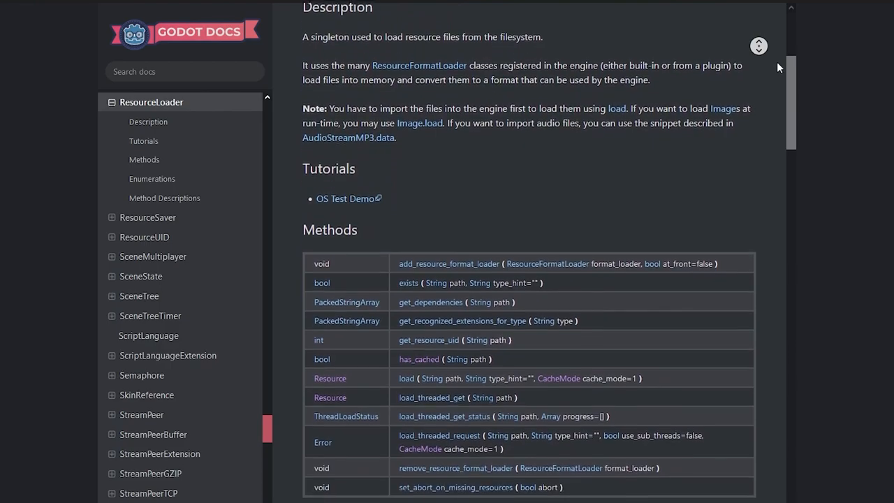
pyautogui.scroll(-3)
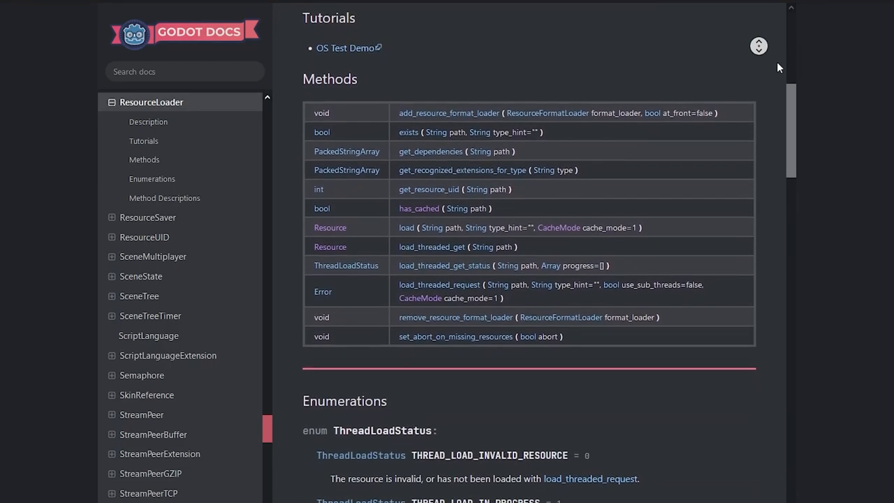
pyautogui.scroll(-3)
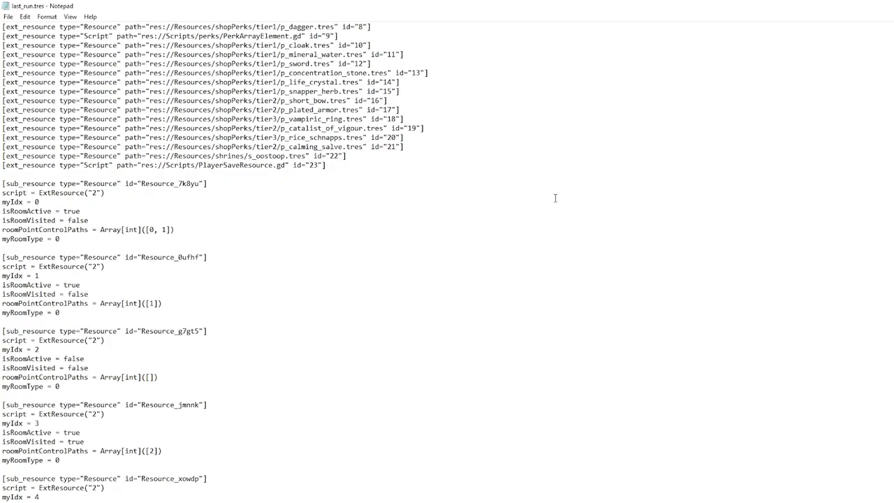
# Scroll last_run.tres down to the [resource] block and select the pm_xpNow value.
pyautogui.scroll(-3)
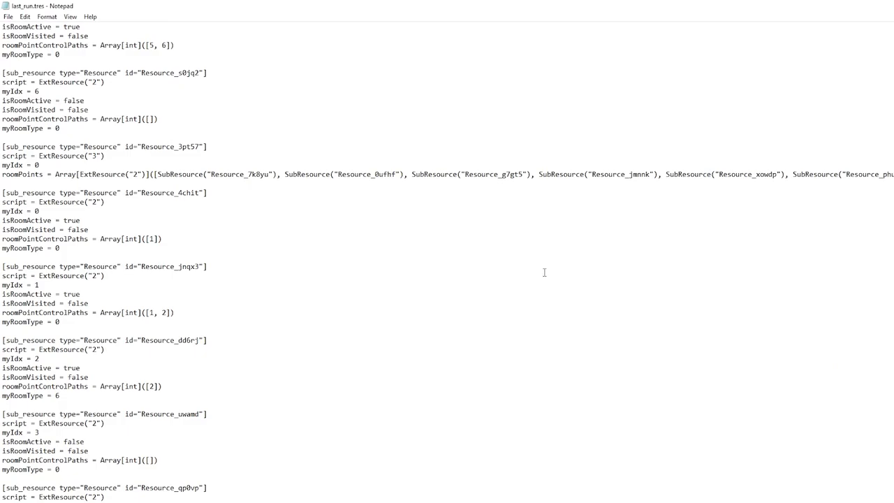
pyautogui.scroll(-3)
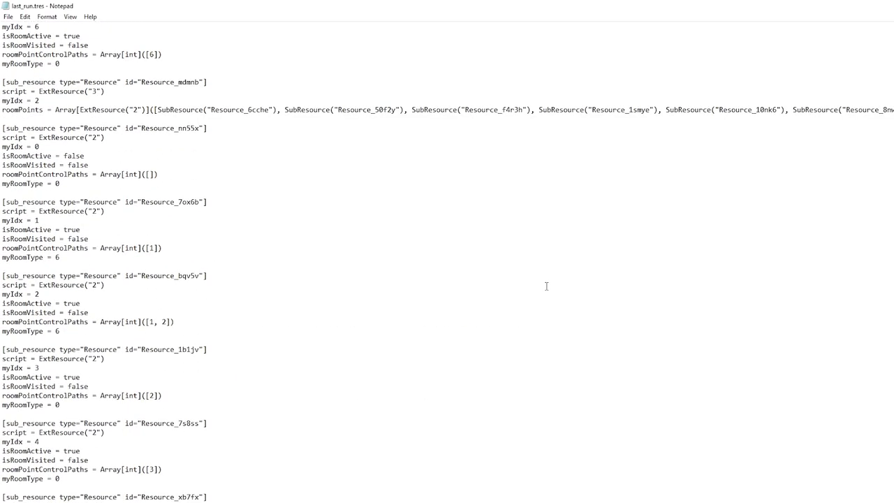
pyautogui.scroll(-3)
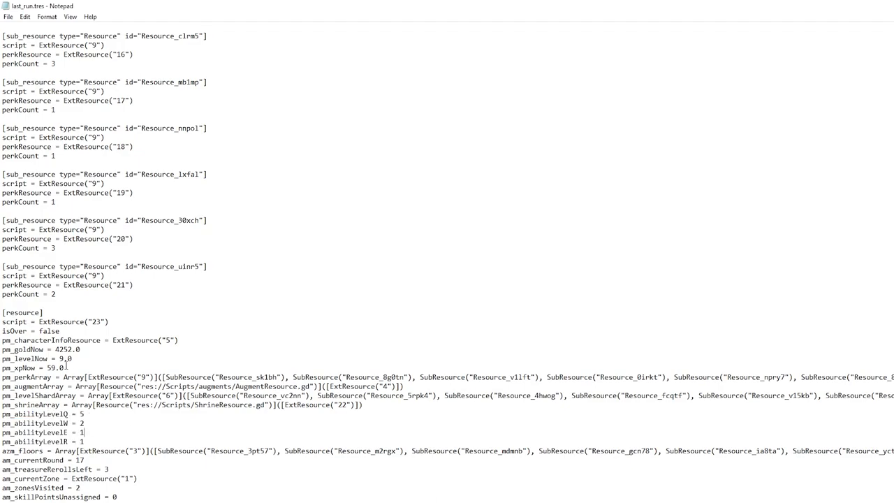
pyautogui.doubleClick(31, 359)
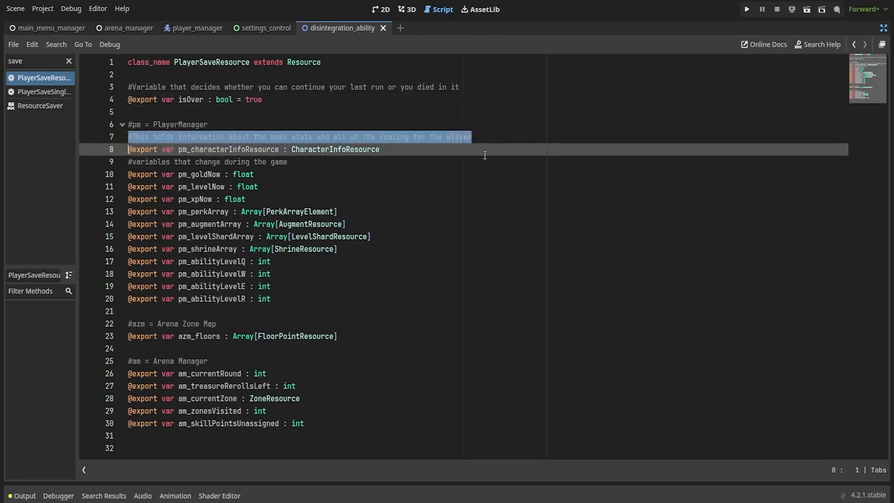
# Switch to the PlayerSaveSingleton script and scroll through its save and load functions.
pyautogui.click(379, 174)
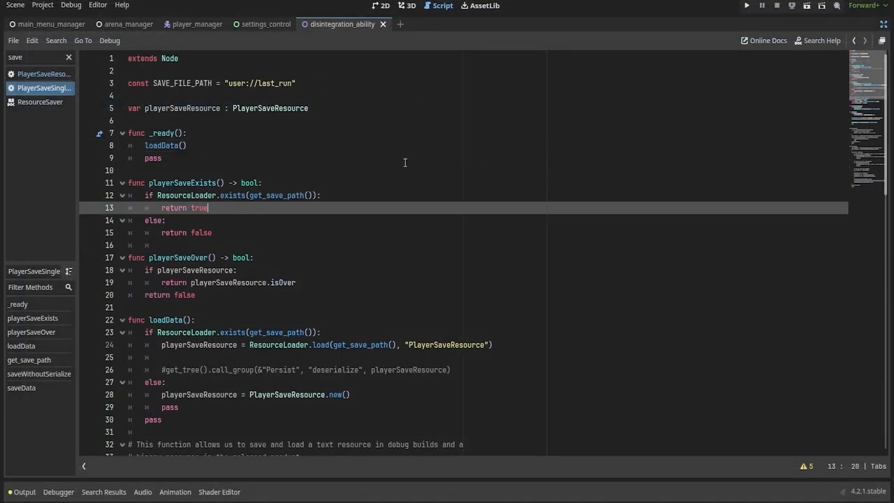
pyautogui.scroll(-3)
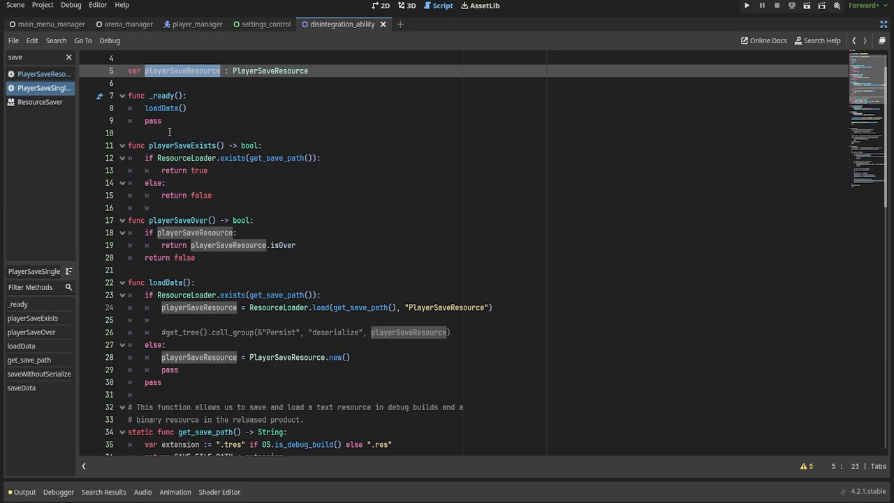
pyautogui.scroll(-3)
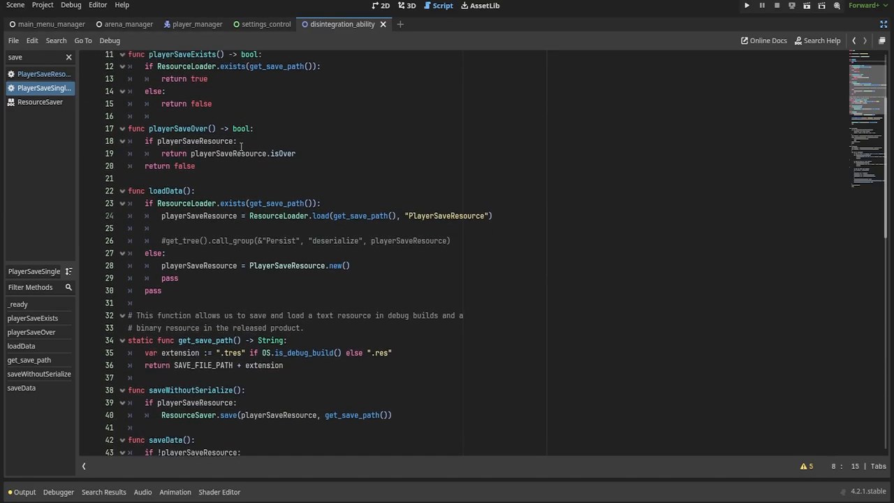
pyautogui.scroll(-3)
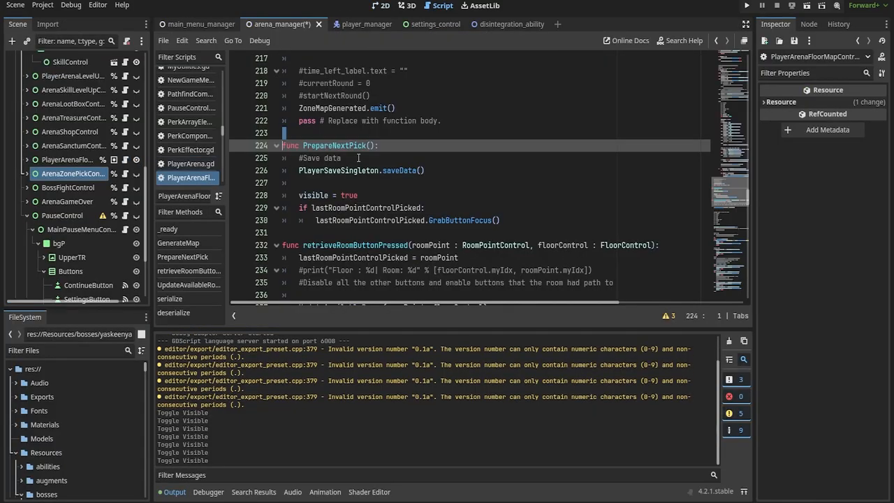
# Highlight the PlayerSaveSingleton.saveData() call inside arena_manager's PrepareNextPick.
pyautogui.click(341, 157)
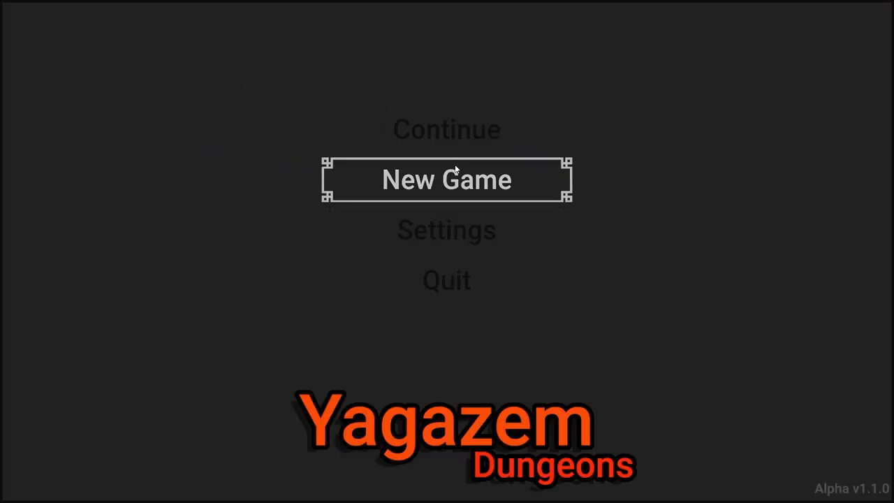
# Choose New Game on the Yagazem Dungeons main menu to begin a fresh run.
pyautogui.click(446, 180)
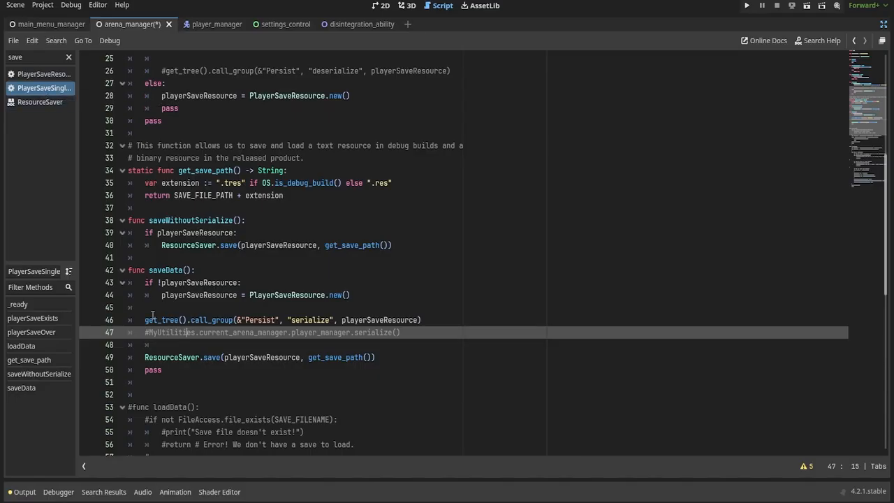
# Highlight saveData's serialize call and playerSaveResource, then look through serialize's uses.
pyautogui.click(421, 319)
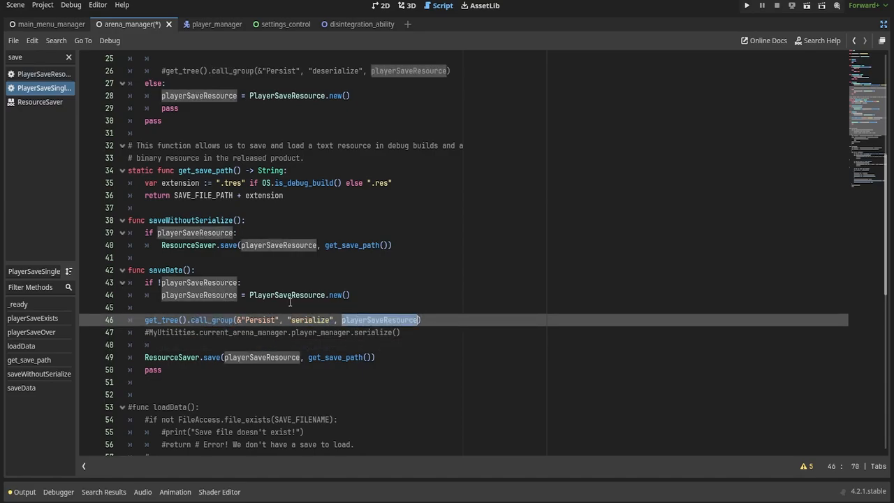
pyautogui.click(217, 24)
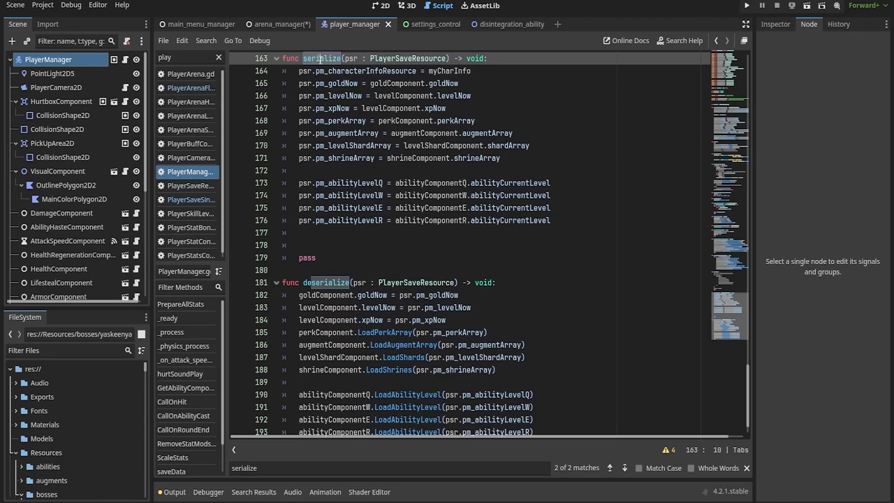
pyautogui.doubleClick(349, 58)
pyautogui.write('save')
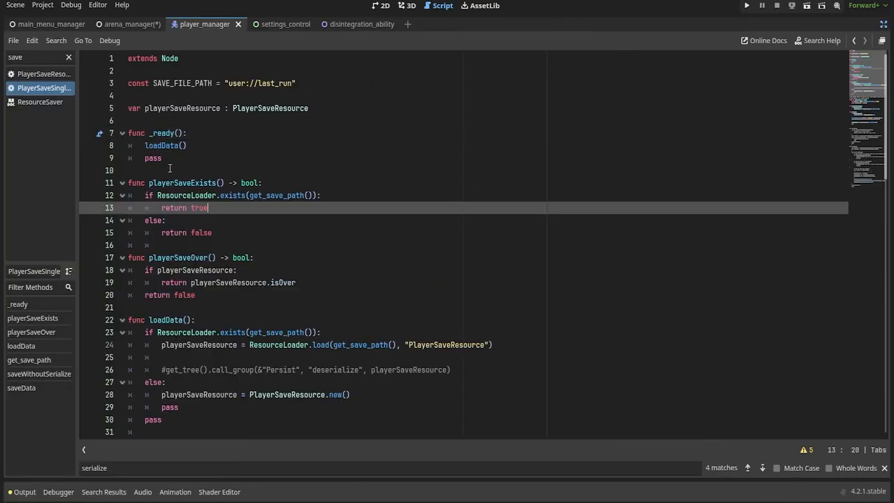
pyautogui.doubleClick(161, 133)
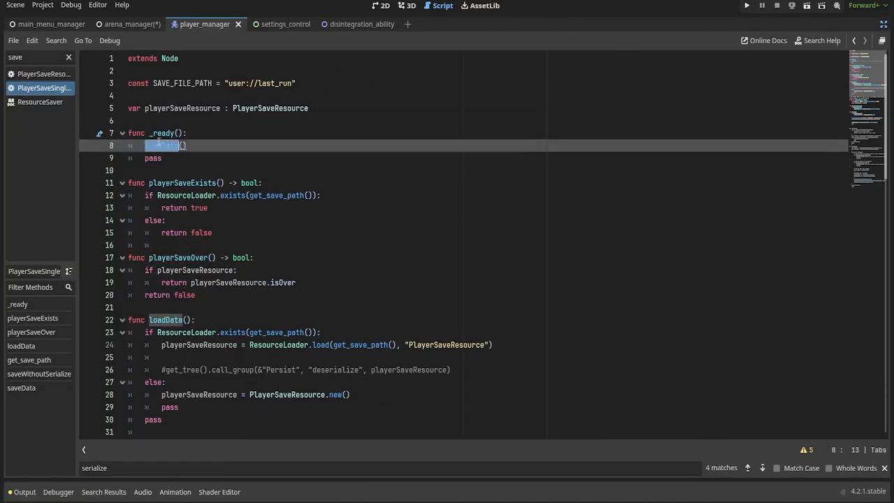
pyautogui.scroll(-3)
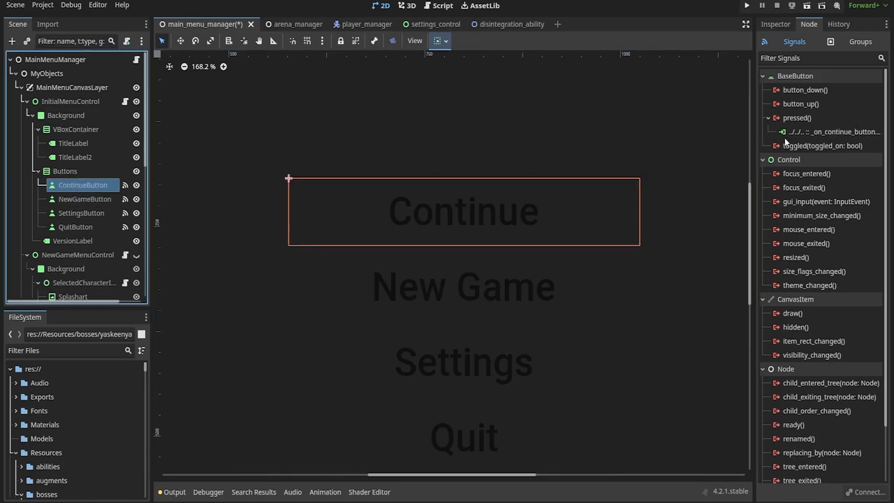
# Switch to the main_menu_manager scene tab to show ContinueButton's pressed signal.
pyautogui.click(439, 6)
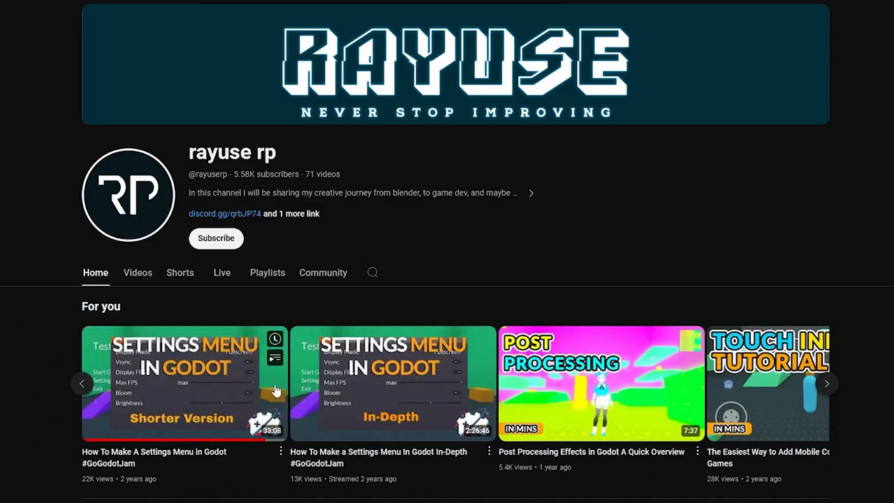
pyautogui.moveTo(451, 434)
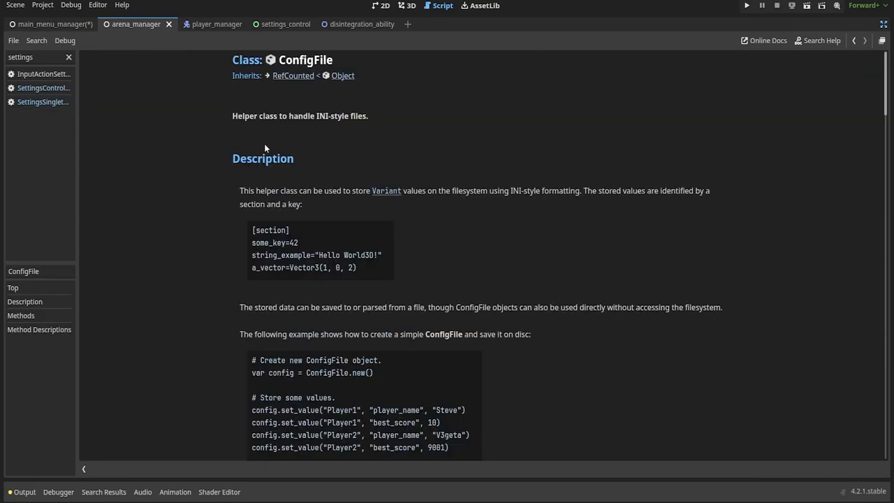
pyautogui.moveTo(597, 297)
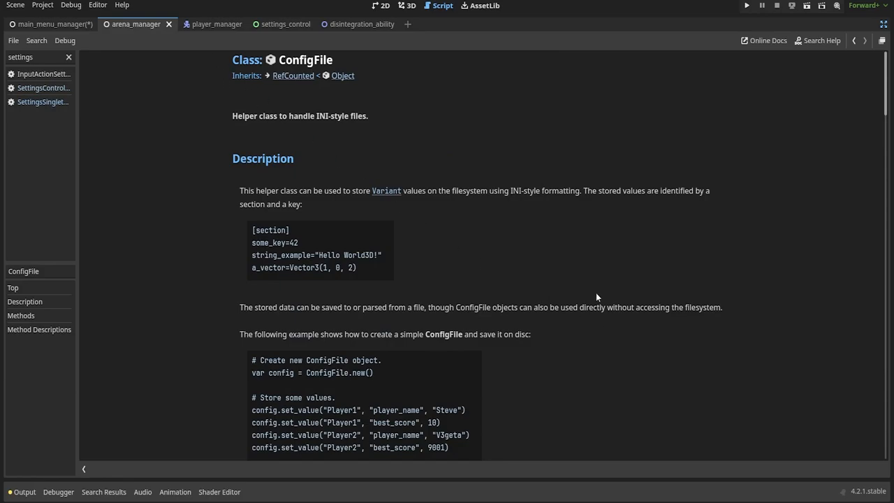
pyautogui.moveTo(343, 92)
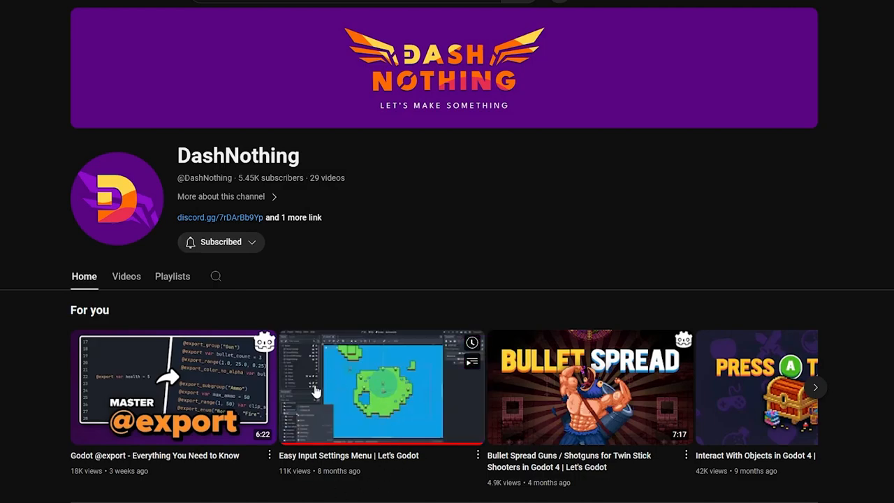
pyautogui.moveTo(382, 386)
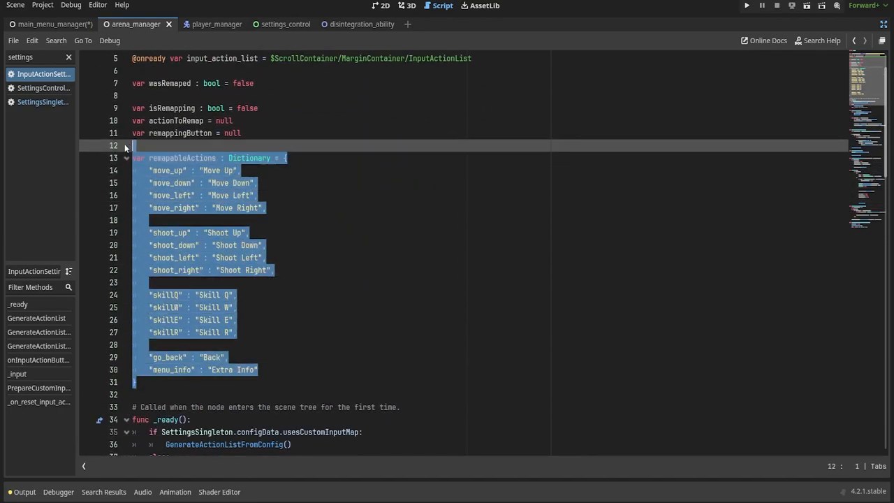
# Bring up the InputActionSettings script with its remapableActions dictionary.
pyautogui.click(746, 5)
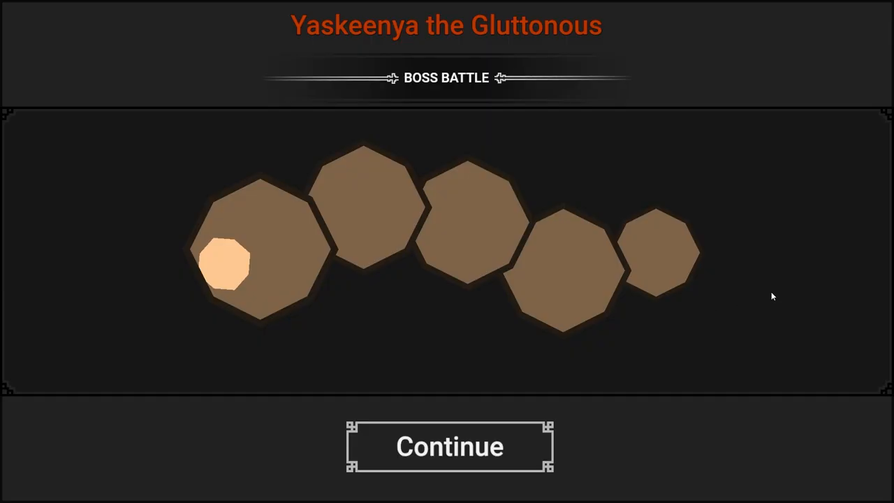
# Fight Yaskeenya, take the Accelerating Sorcery runestone, and continue to the Shop.
pyautogui.click(450, 446)
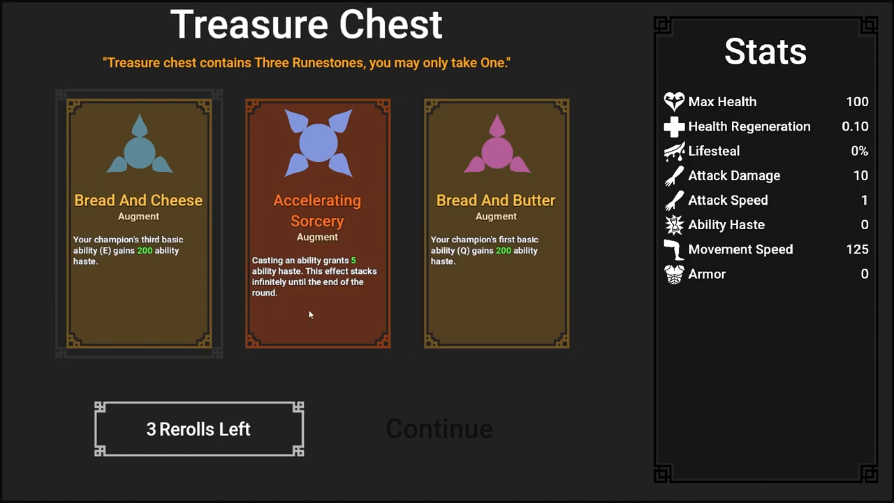
pyautogui.click(199, 429)
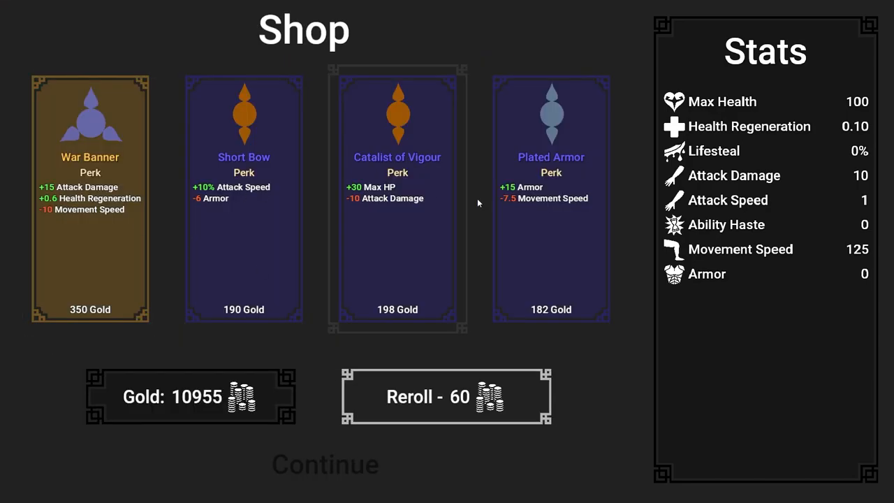
pyautogui.click(446, 397)
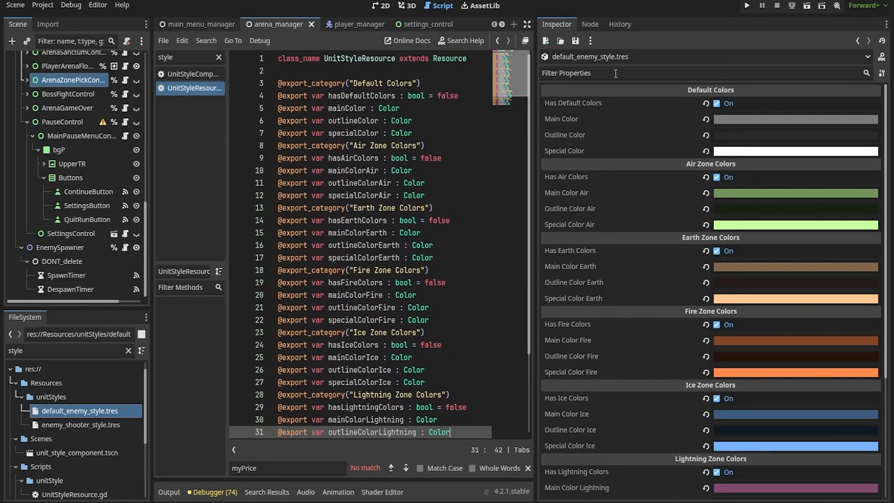
# Browse the component scripts, then view bullet_base.tscn's octagonal bullet in the 2D view.
pyautogui.scroll(-3)
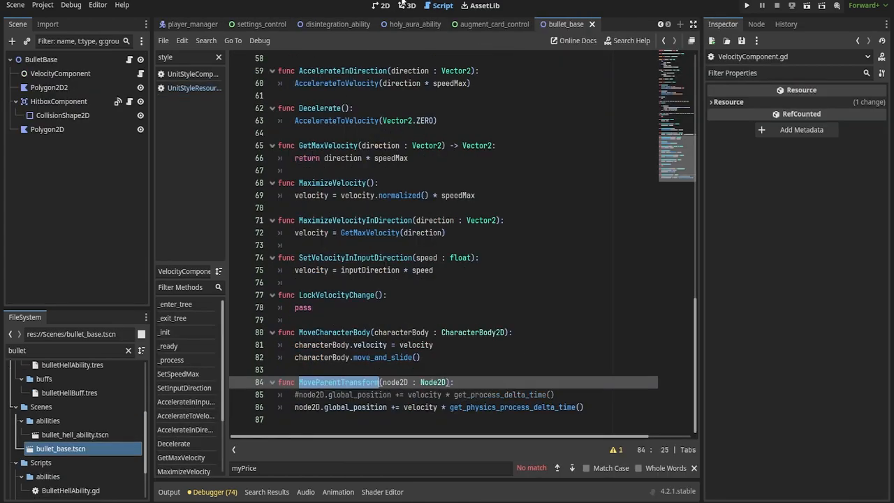
pyautogui.click(381, 5)
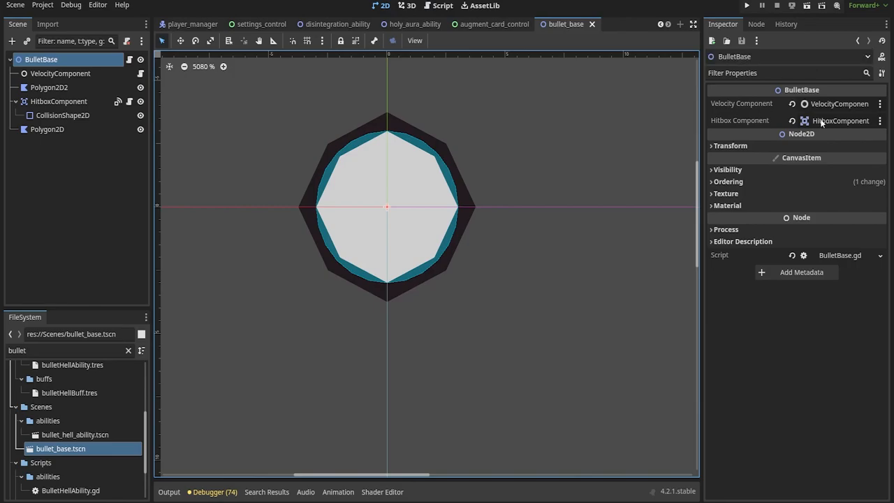
pyautogui.click(442, 5)
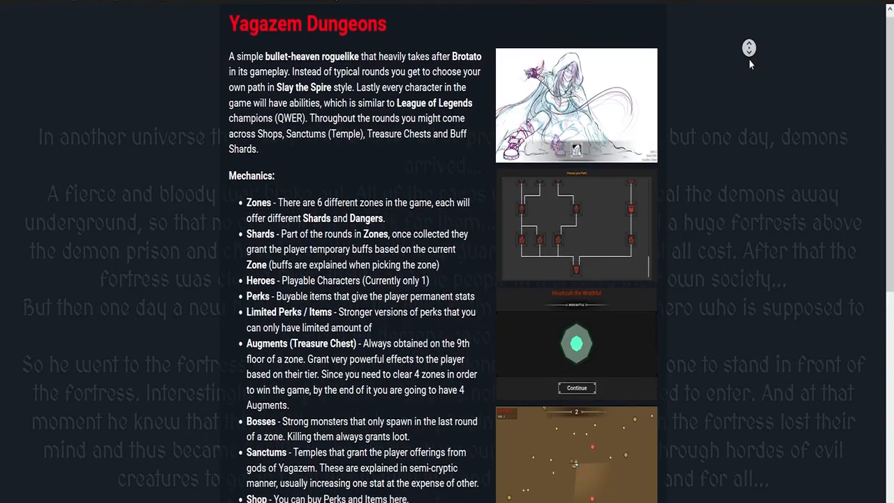
# Scroll past Mechanics and controls to the three Yagazem Dungeons download builds.
pyautogui.scroll(-3)
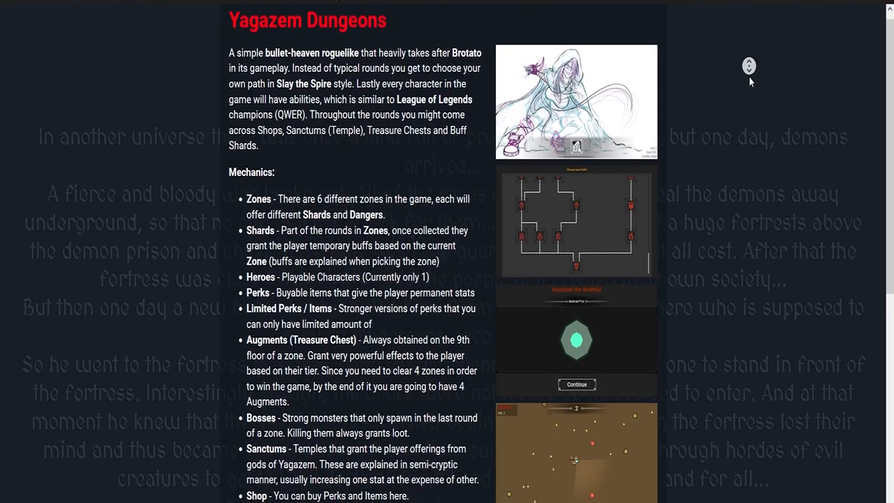
pyautogui.scroll(-3)
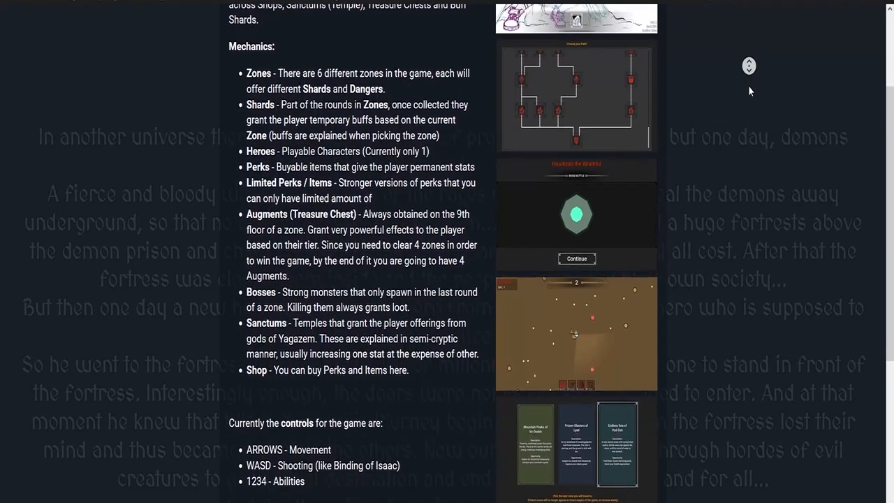
pyautogui.scroll(-3)
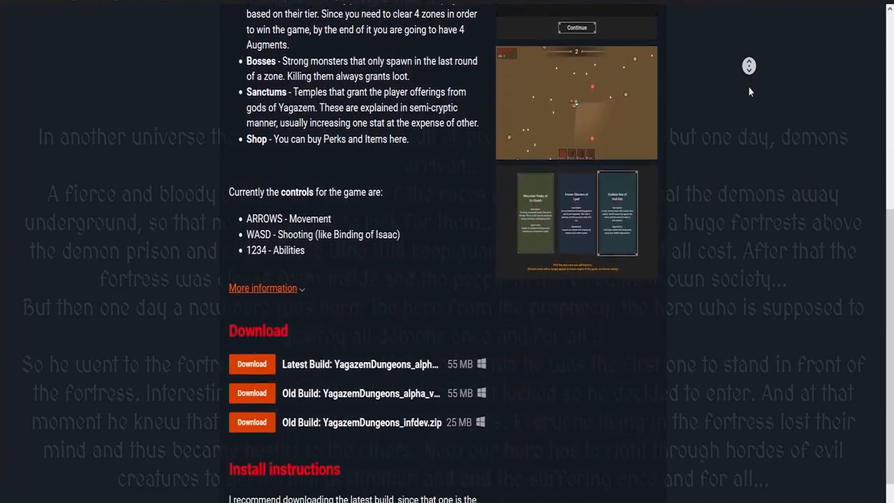
pyautogui.scroll(-3)
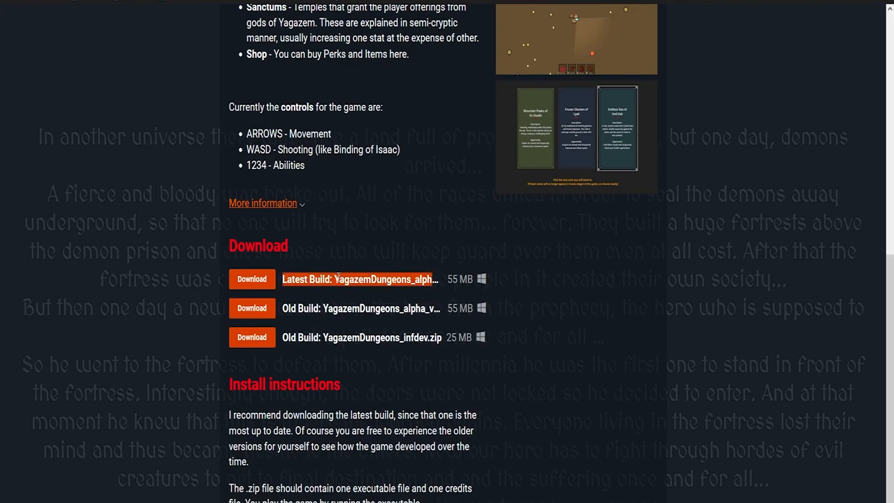
pyautogui.scroll(-3)
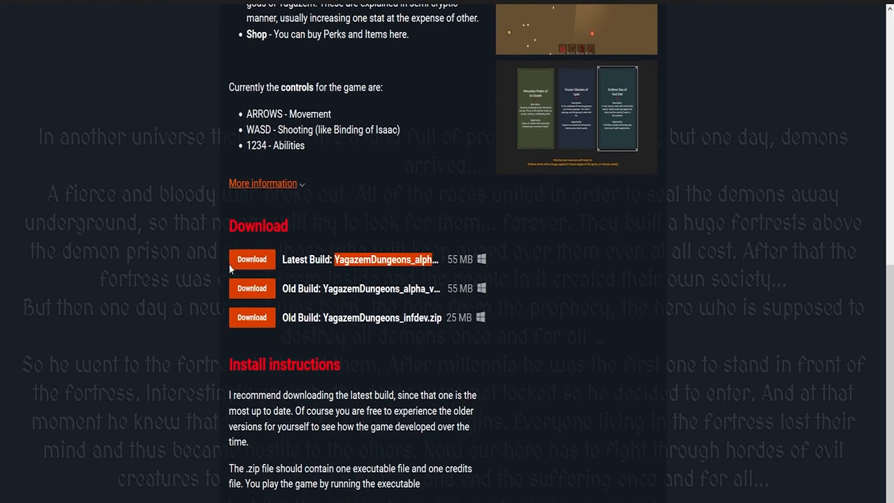